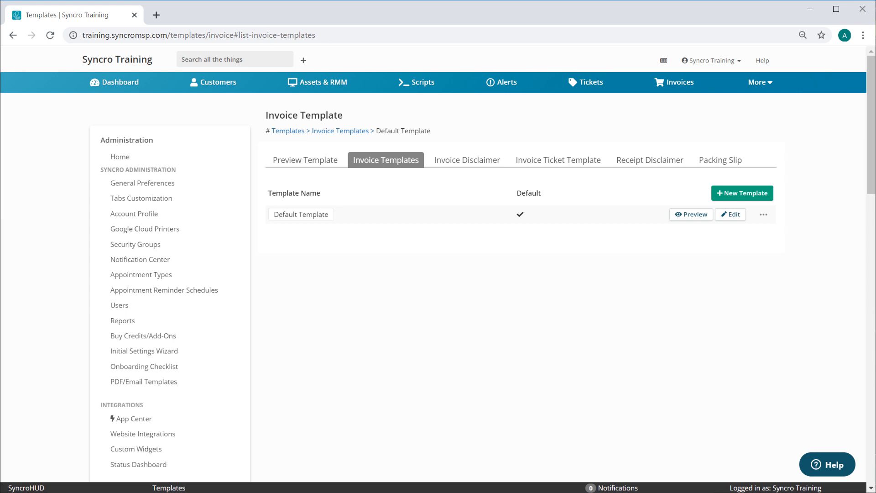
Create a new invoice template alongside the Default Template and open it in the editor
{"action": "left_click", "coordinate": [730, 214]}
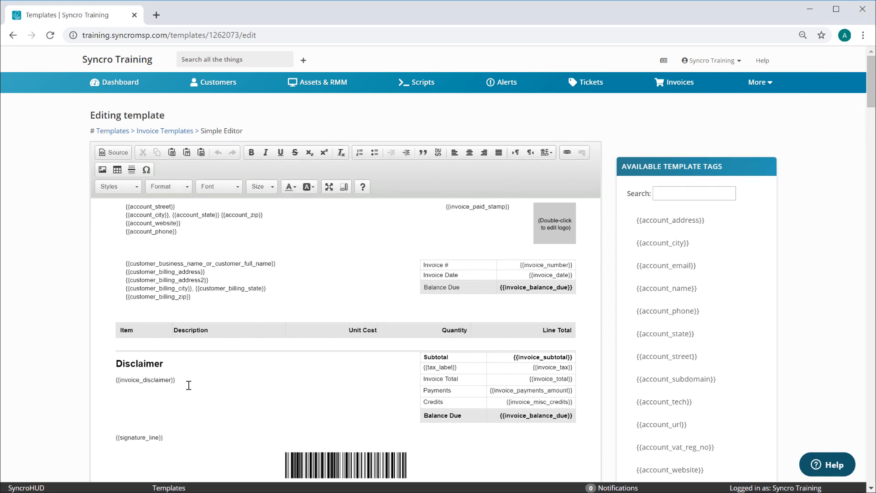
Replace the {{invoice_disclaimer}} placeholder with 'This Is A Completely CUSTOM Disclaimer' and save the template
{"action": "type", "text": "This Is A Completely CUSTOM Disclaimer"}
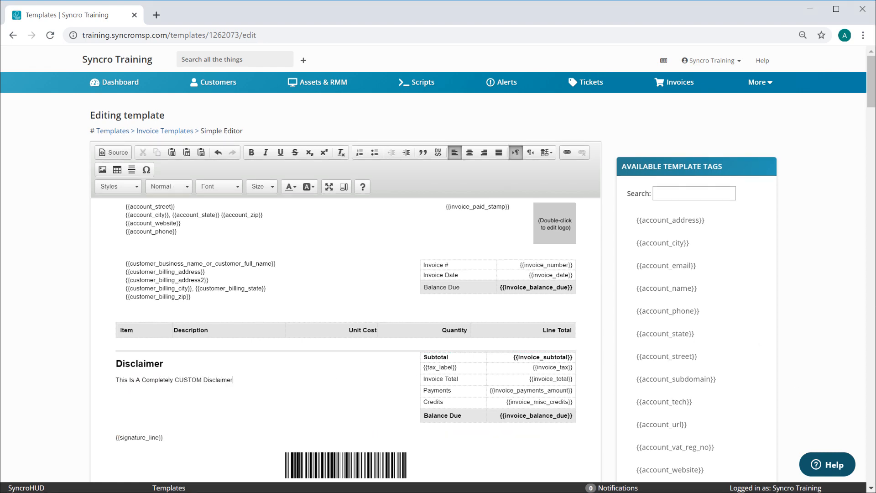
{"action": "left_click", "coordinate": [164, 130]}
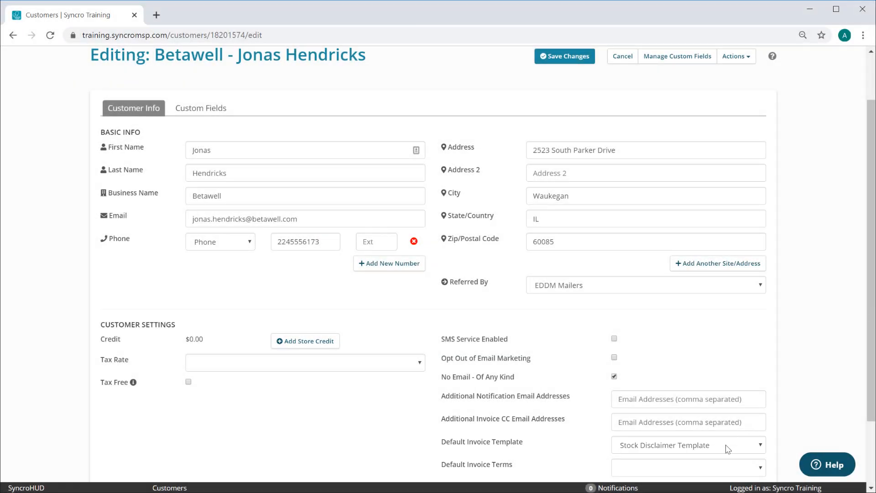
Set Betawell's Default Invoice Template to Custom Disclaimer Template instead of Stock Disclaimer Template
{"action": "left_click", "coordinate": [687, 444]}
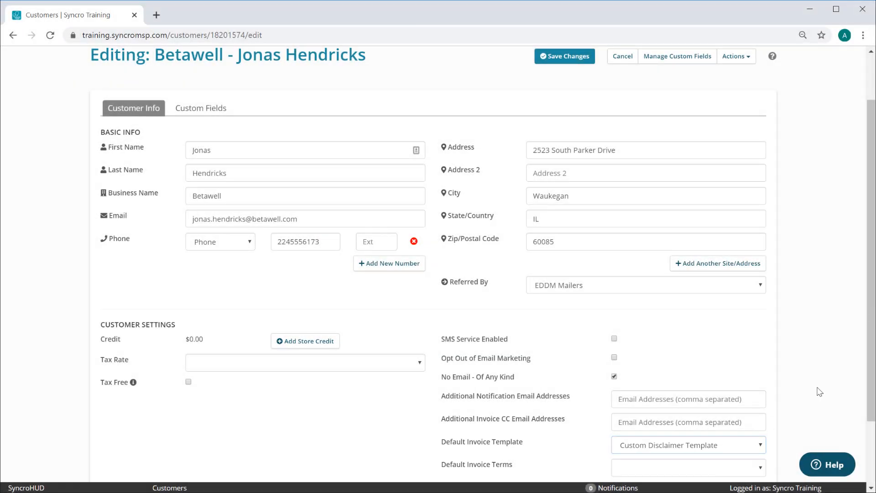